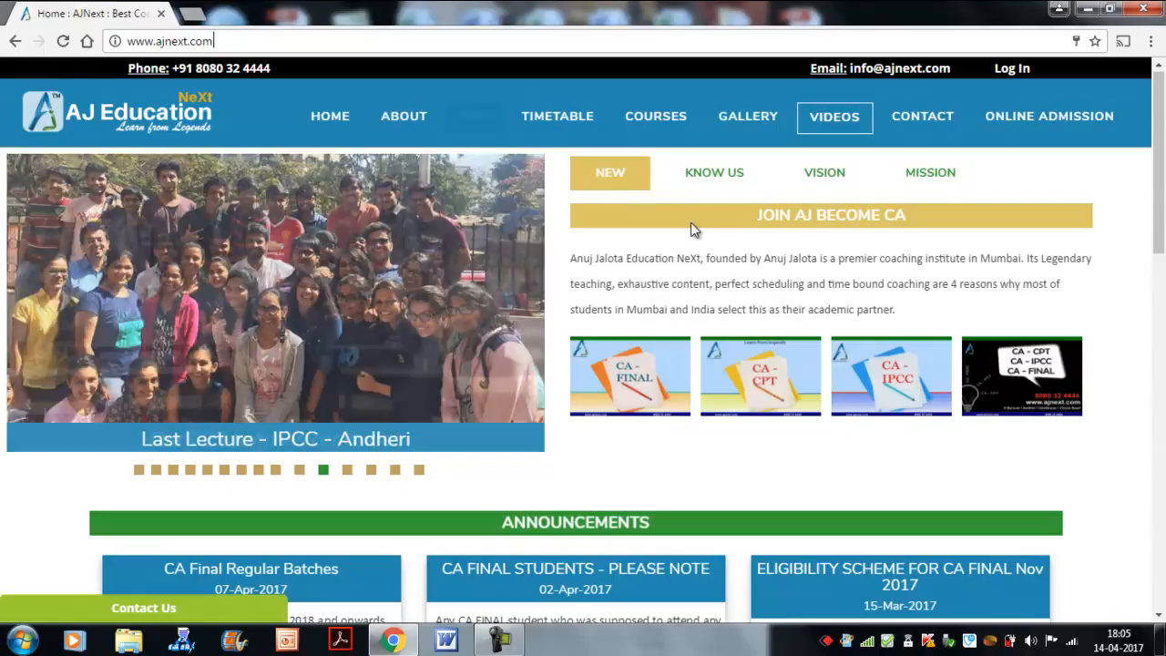
# Open COURSES to show the Chartered Accountancy levels: CPT, IPCC, CA Final, test series
pyautogui.click(656, 116)
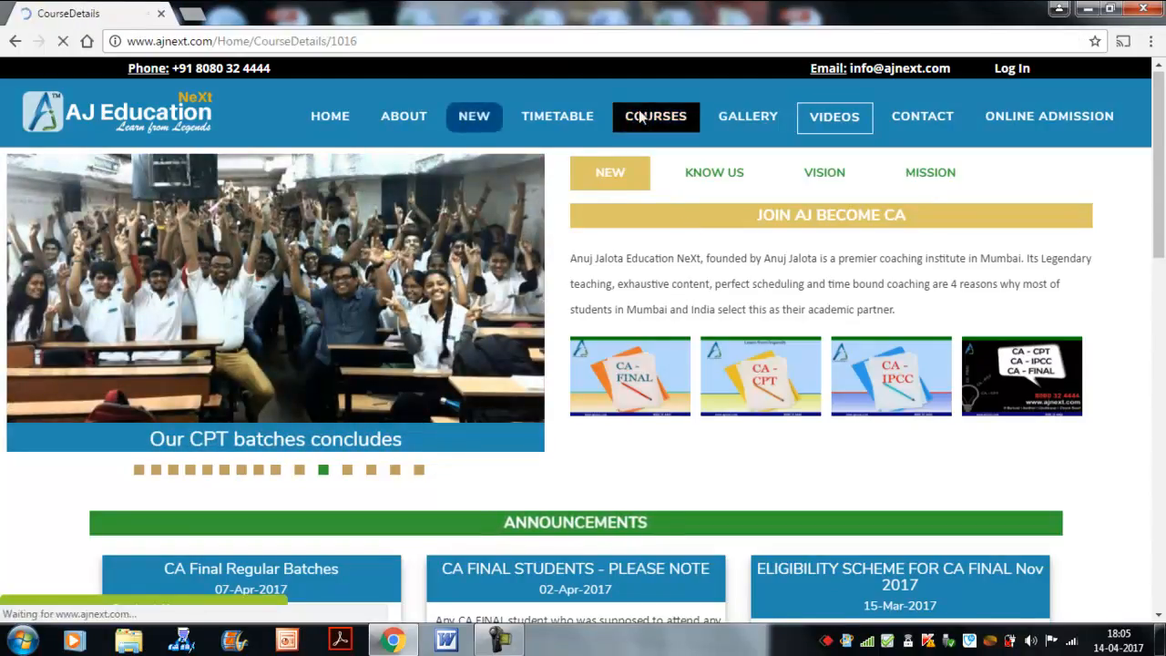
pyautogui.click(655, 116)
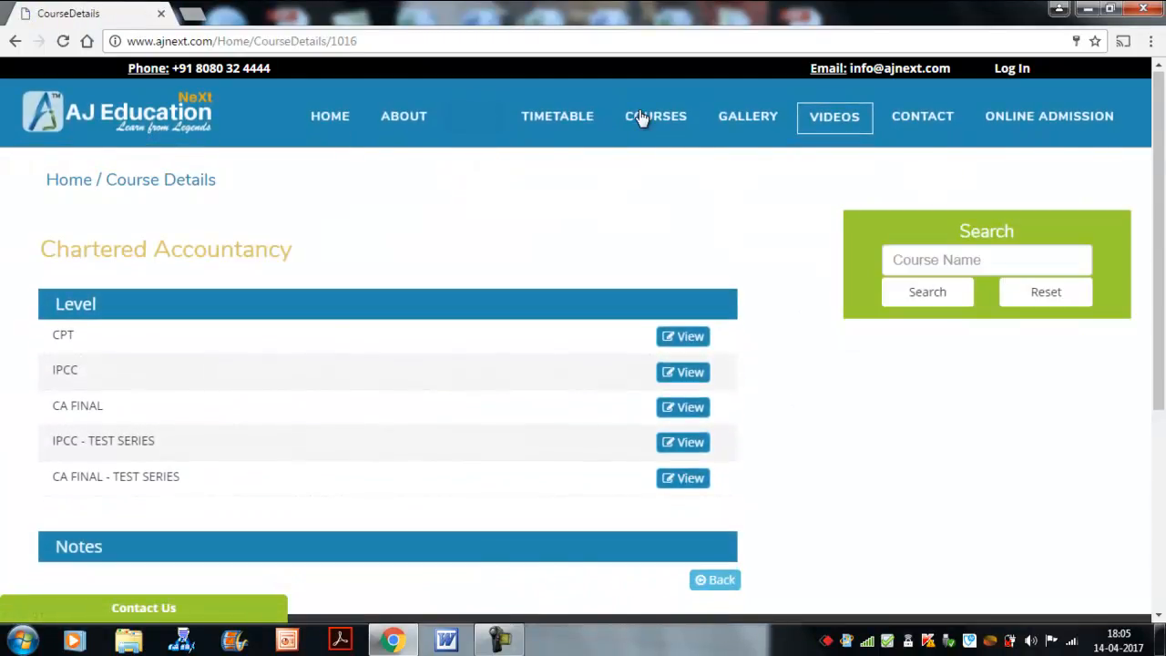
pyautogui.click(682, 371)
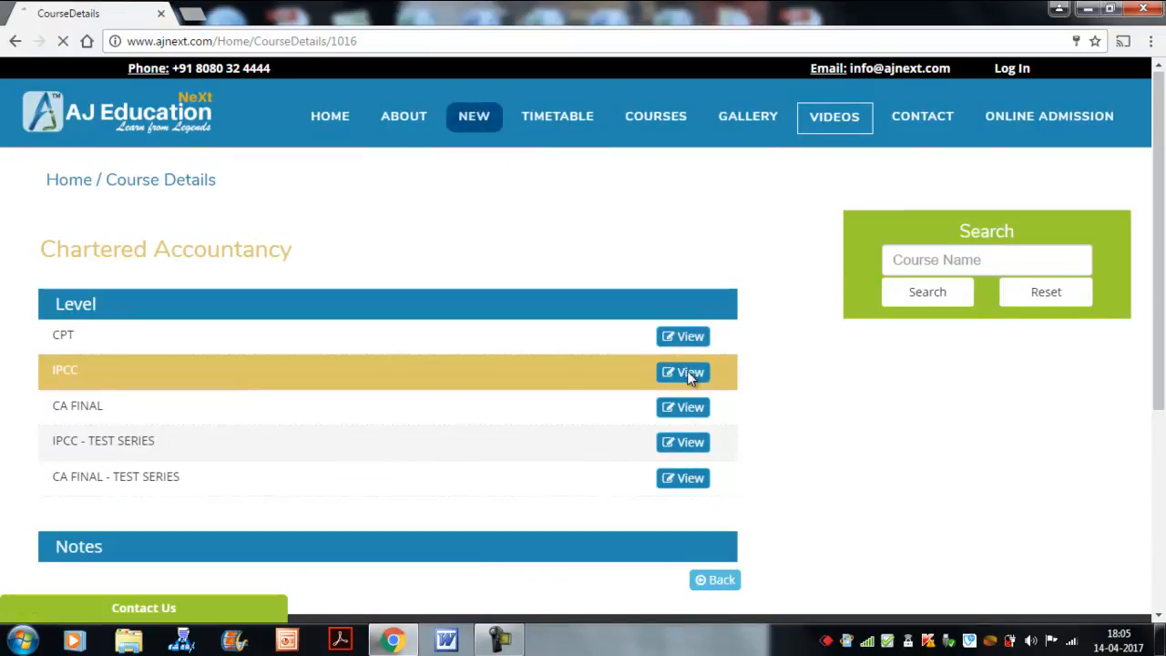
# Open IPCC, then its Paper 3 – Costing / FM subject page
pyautogui.click(682, 371)
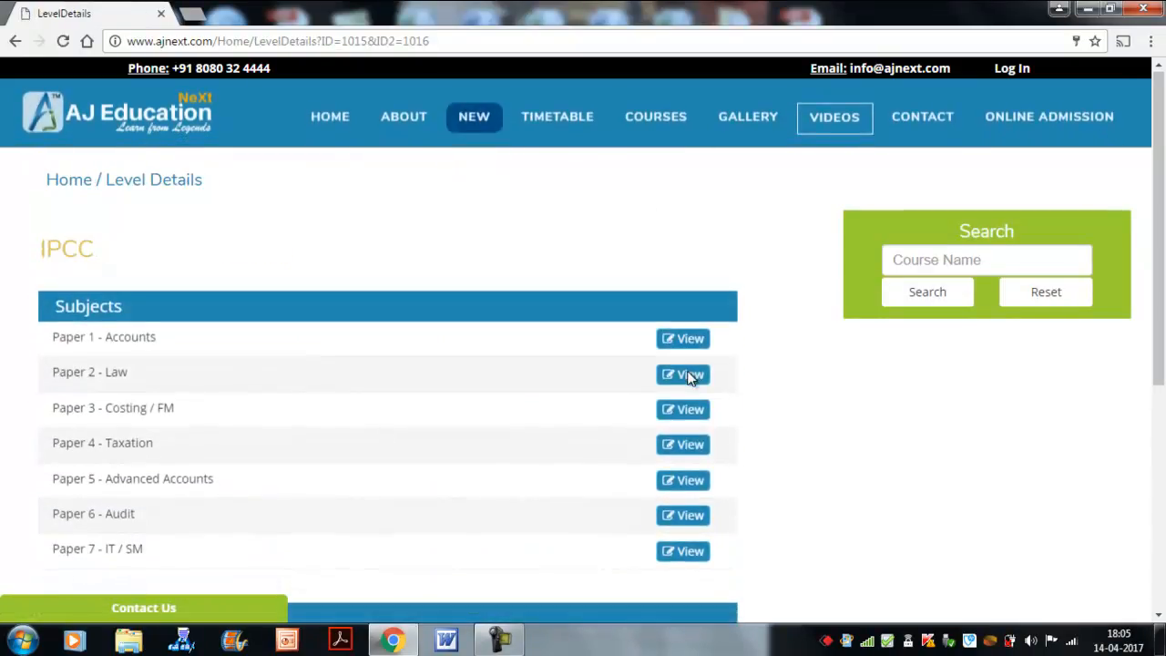
pyautogui.scroll(-3)
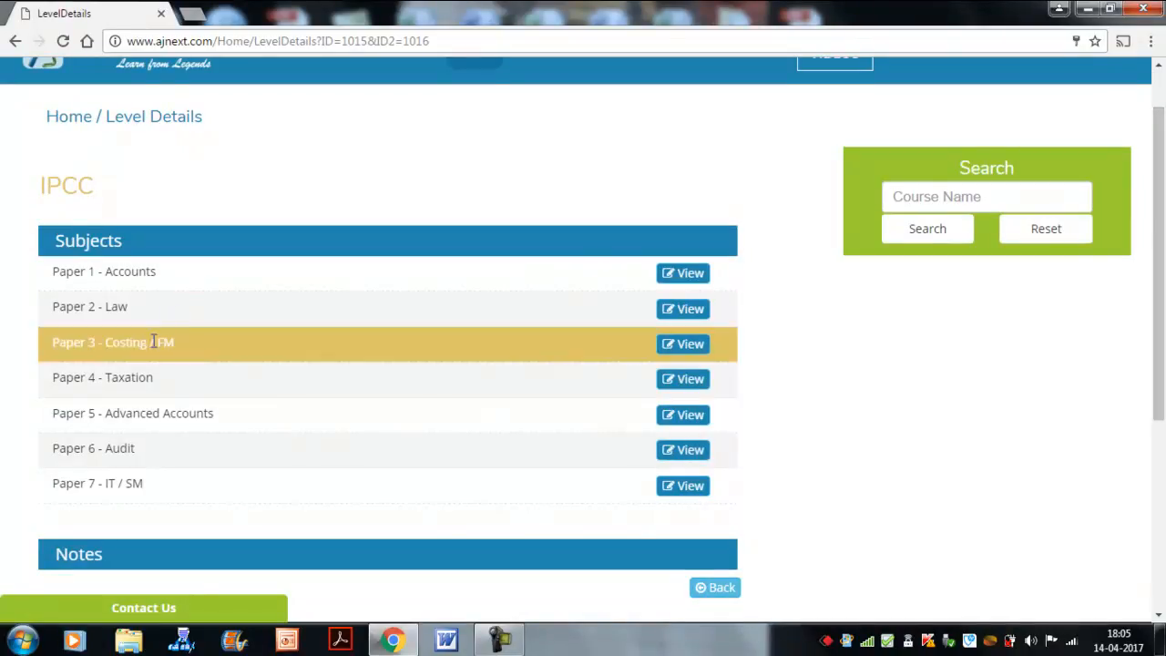
pyautogui.click(682, 343)
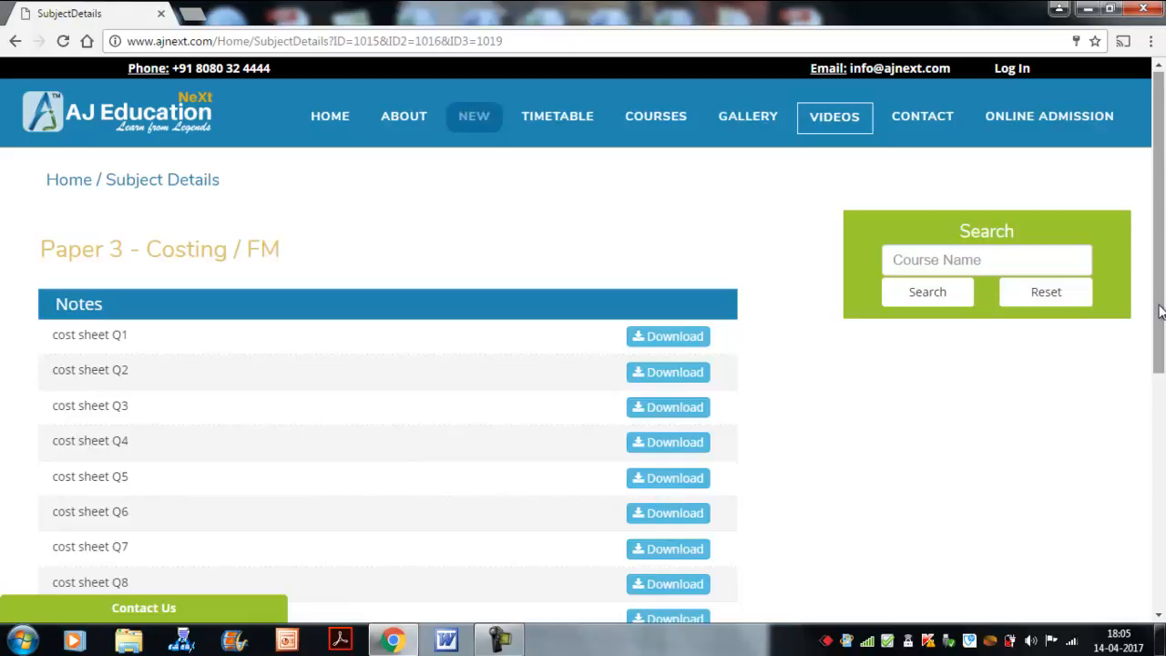
# Scroll the Costing / FM notes list and open View More for all files
pyautogui.scroll(-3)
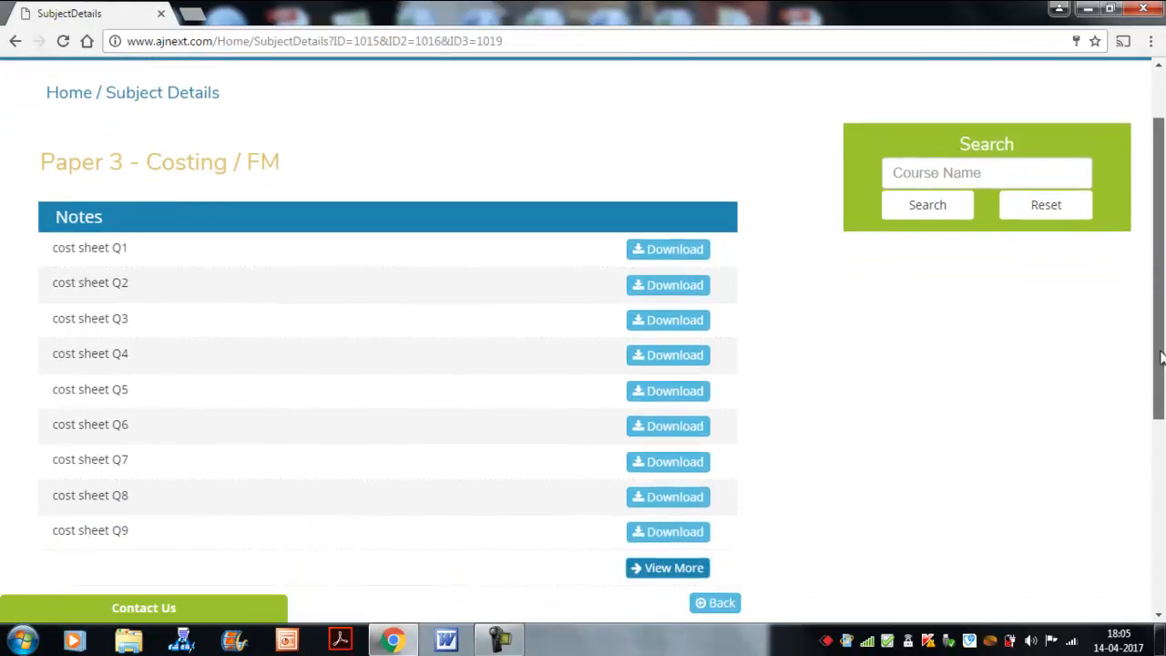
pyautogui.scroll(-3)
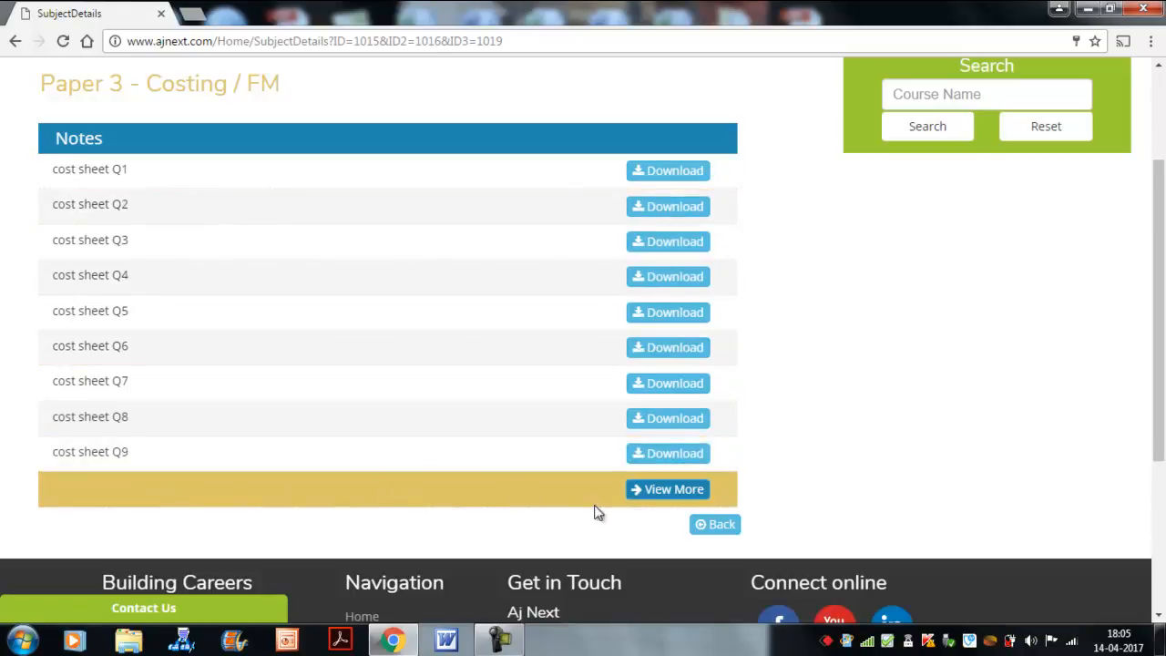
pyautogui.moveTo(667, 489)
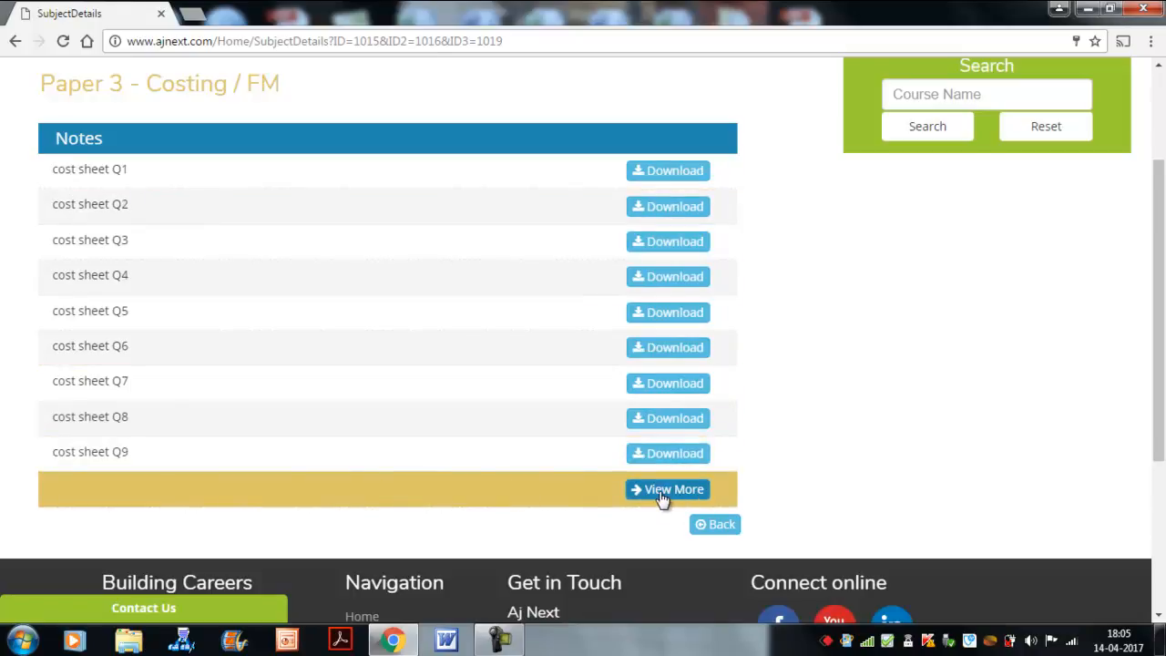
pyautogui.click(667, 489)
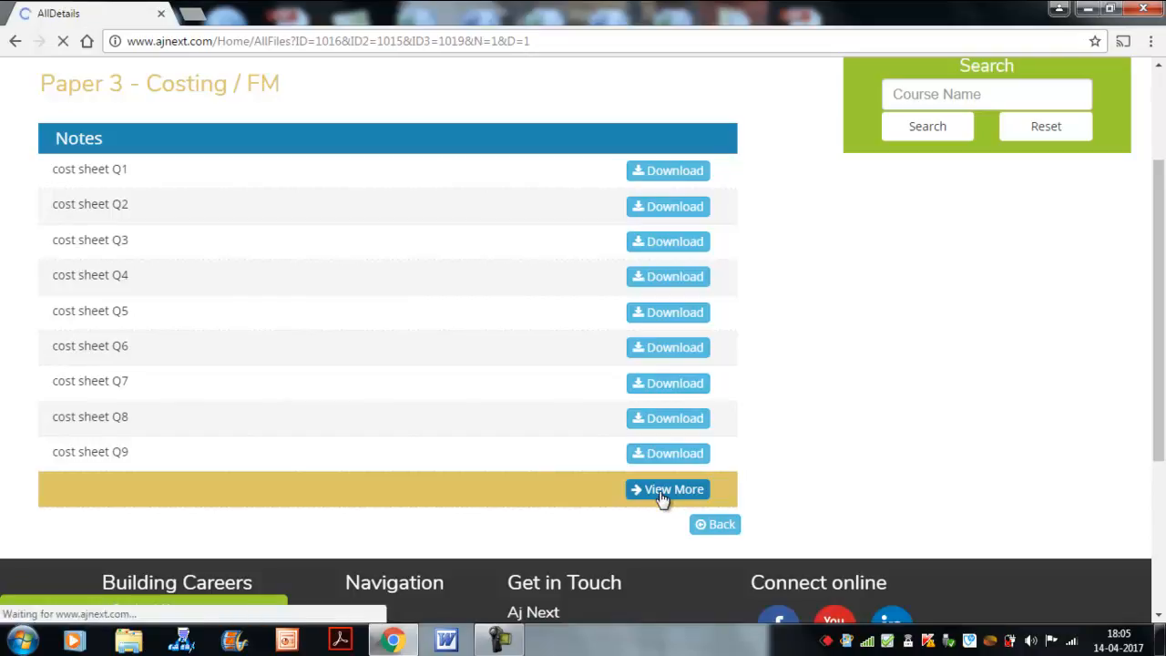
pyautogui.click(668, 489)
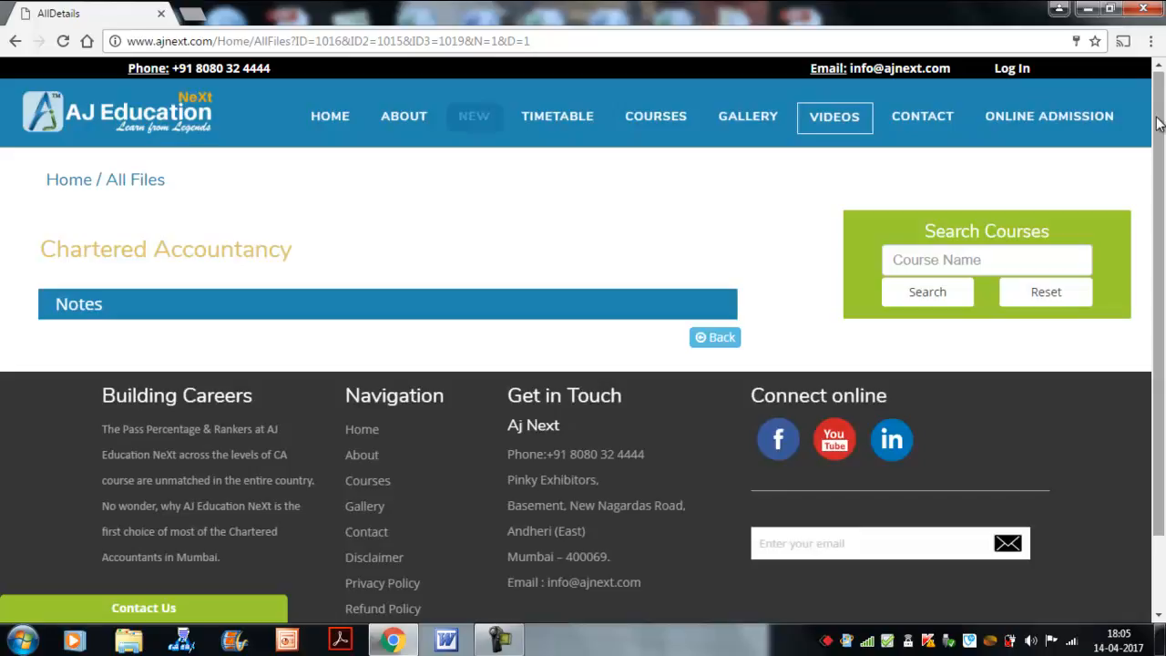
# Scroll the All Files page to the cost sheet and Operating Costing notes
pyautogui.scroll(-3)
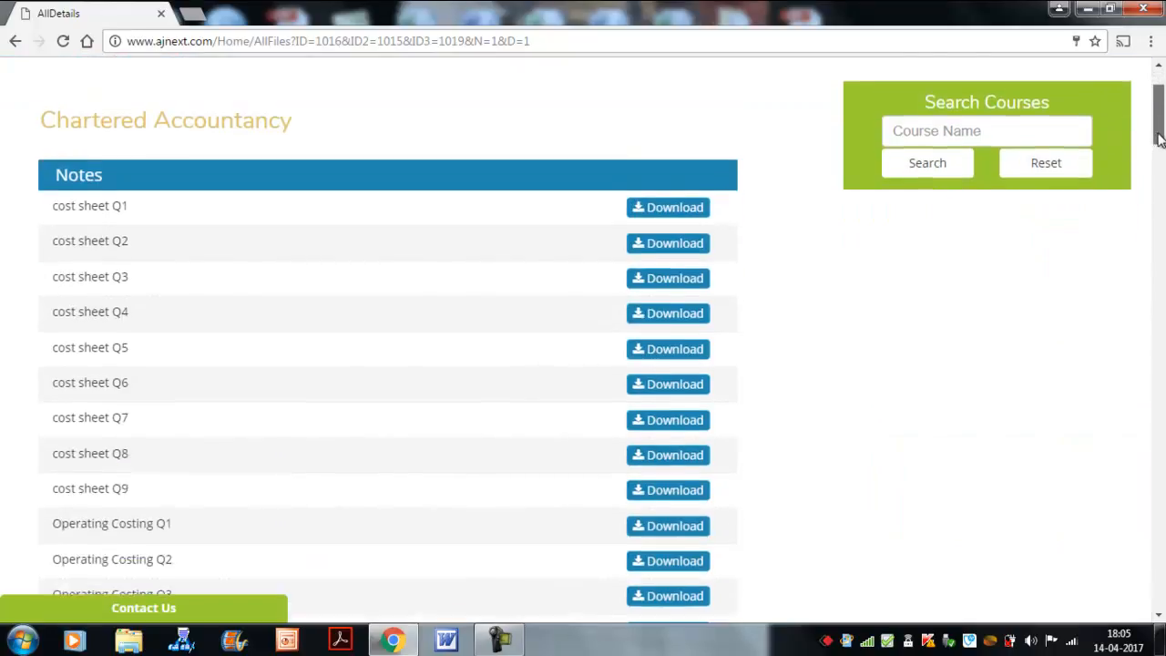
pyautogui.scroll(-3)
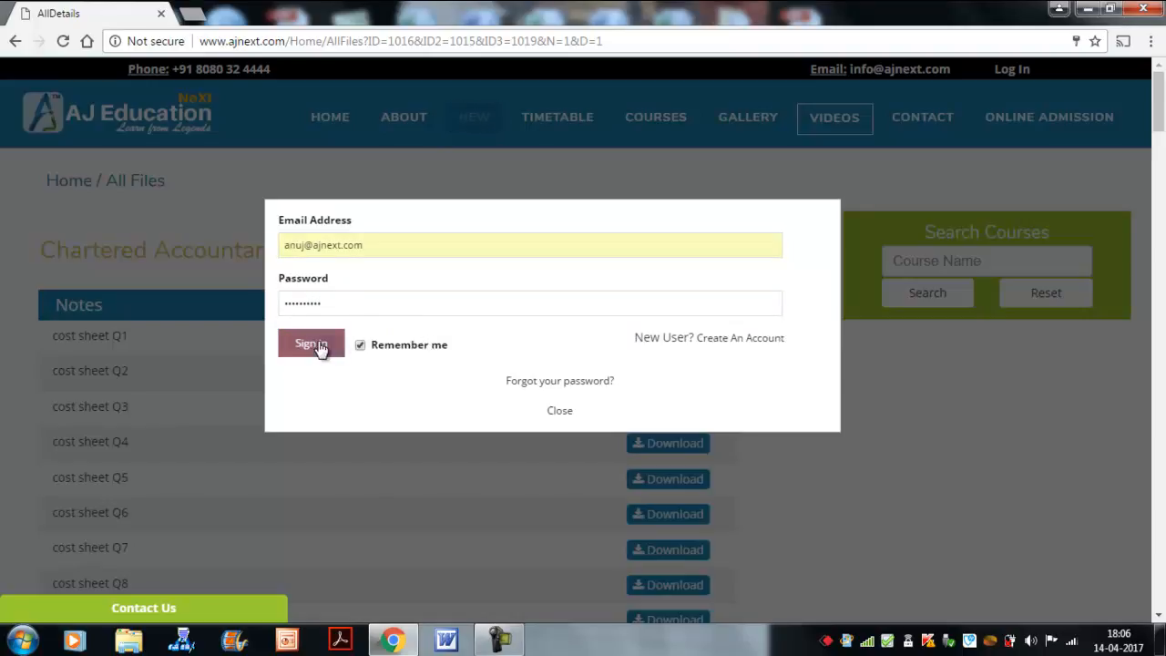
# Sign in with the entered credentials and download the cost sheet Q1 solution
pyautogui.click(311, 345)
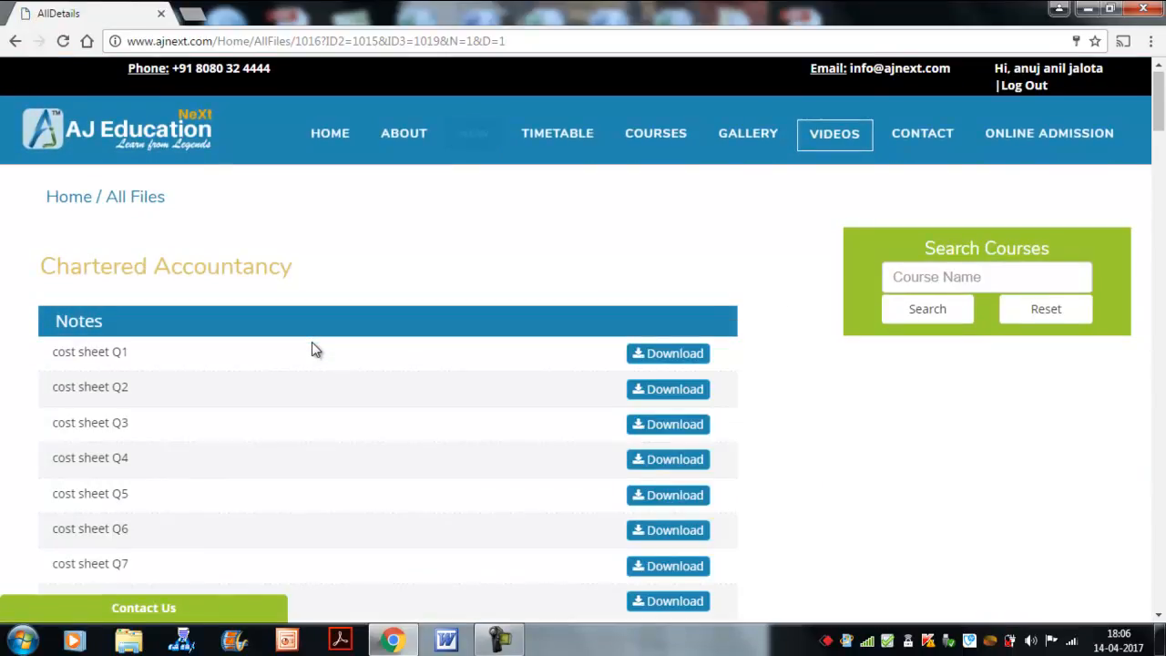
pyautogui.click(668, 353)
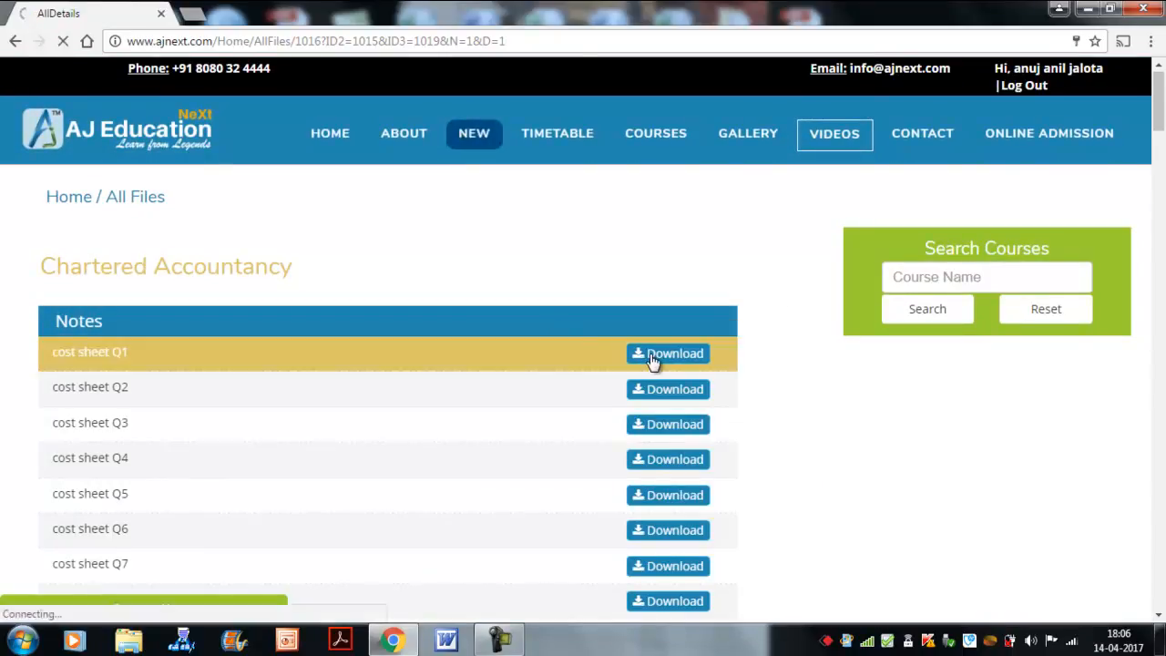
pyautogui.click(668, 354)
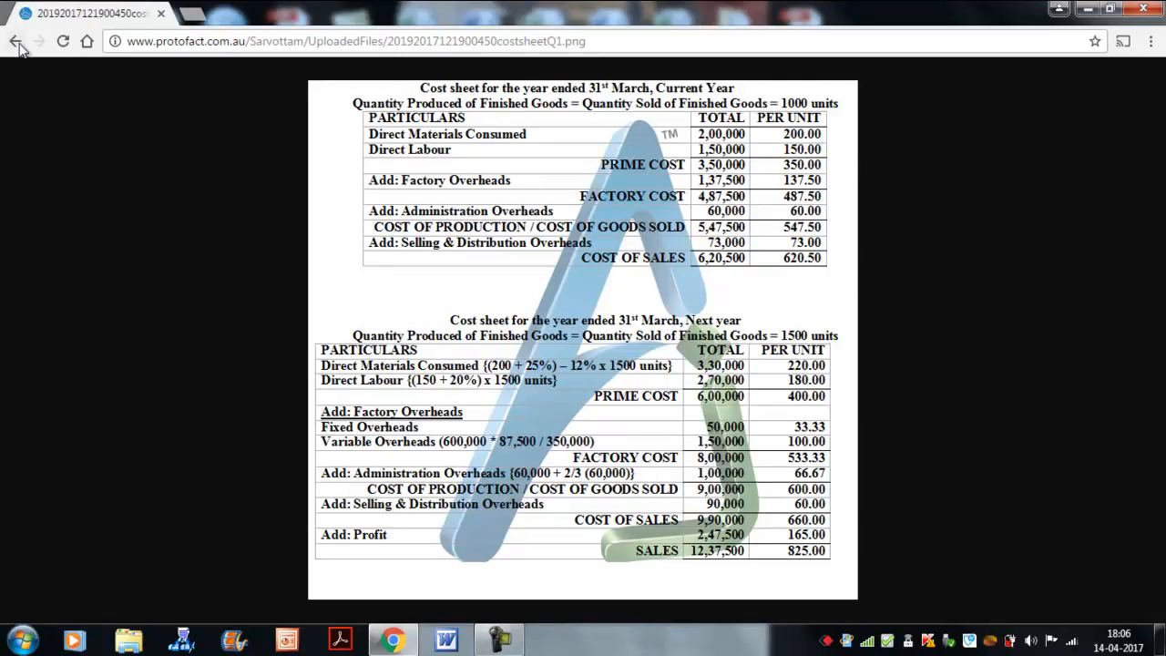
# Go back from the cost sheet Q1 image to the All Files page
pyautogui.click(16, 41)
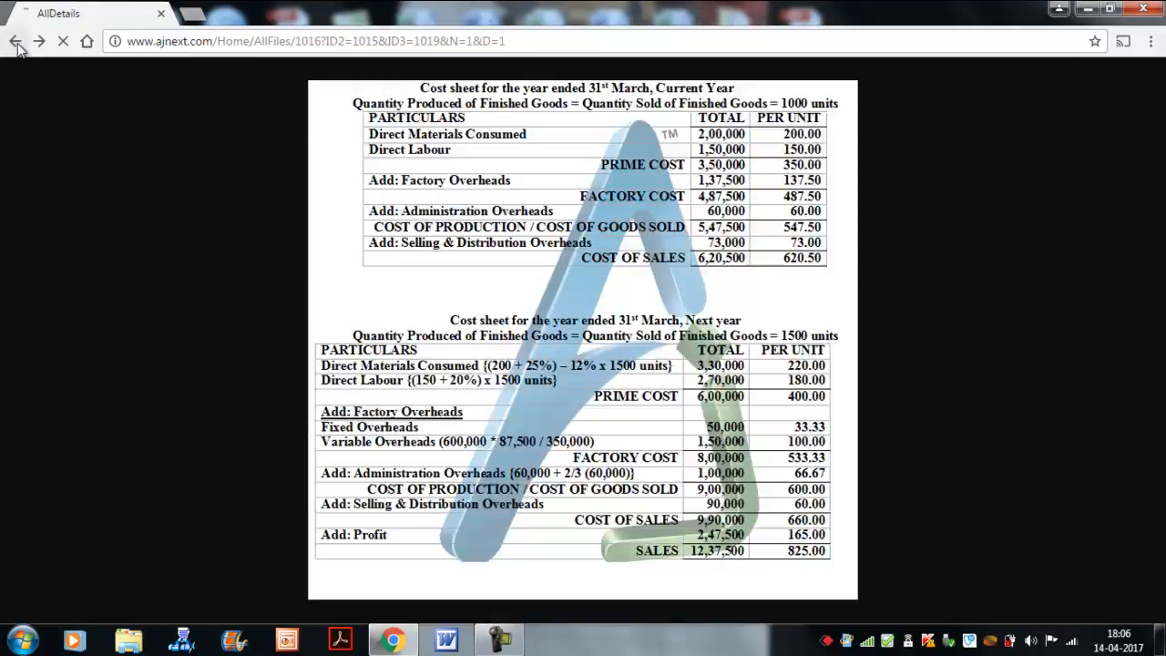
pyautogui.click(16, 41)
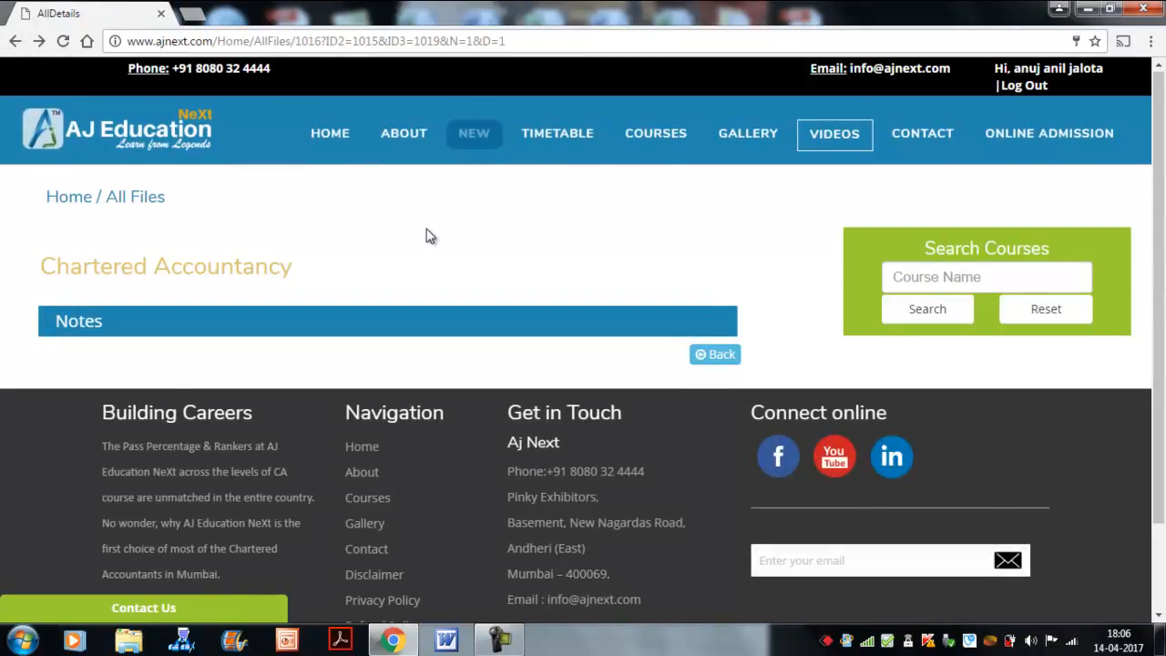